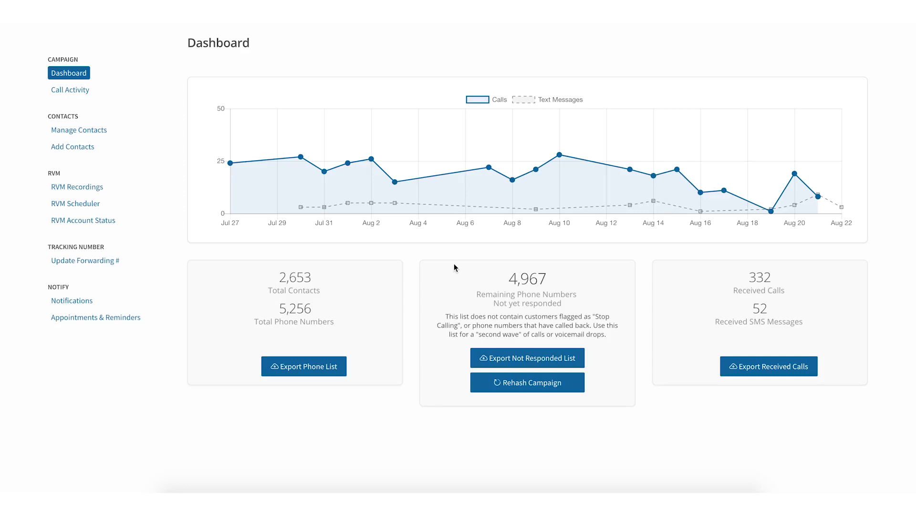
mouse_move(80, 101)
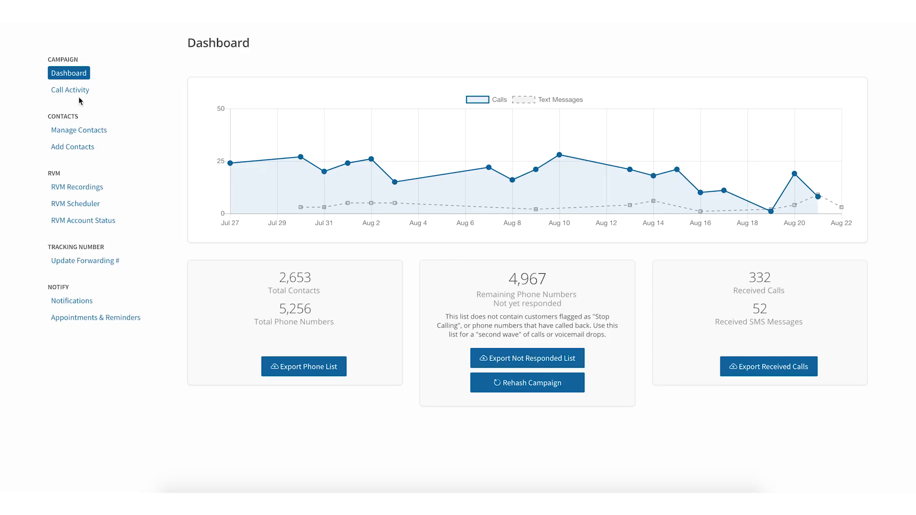
Filter the Call Activity list to the Lead tag, showing 20 of 200 entries
click(70, 89)
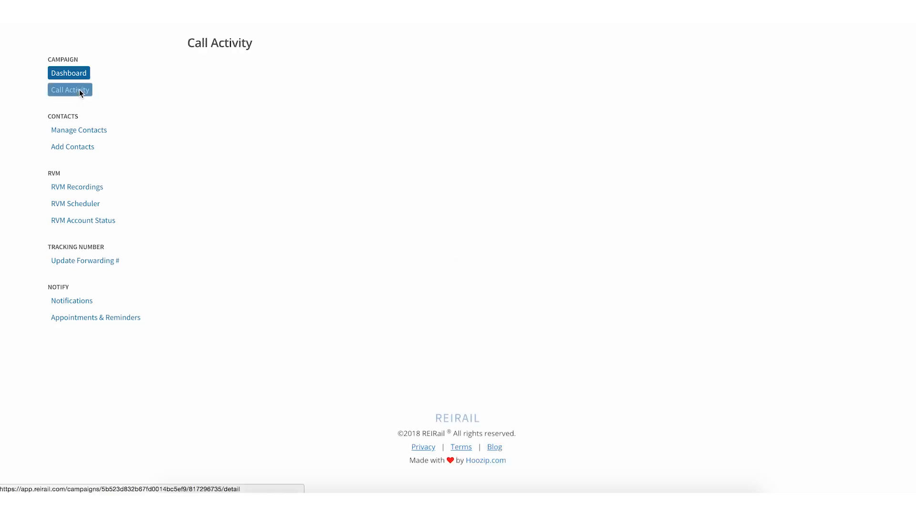
click(69, 90)
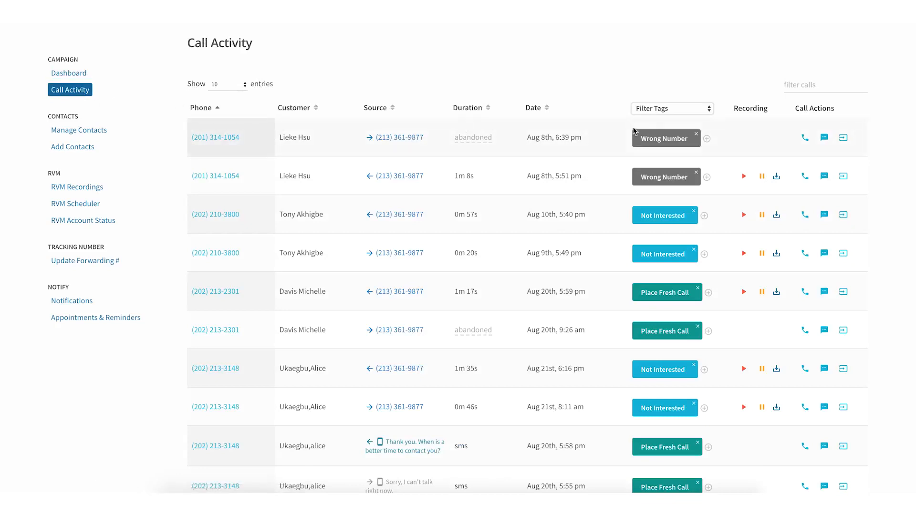
click(671, 108)
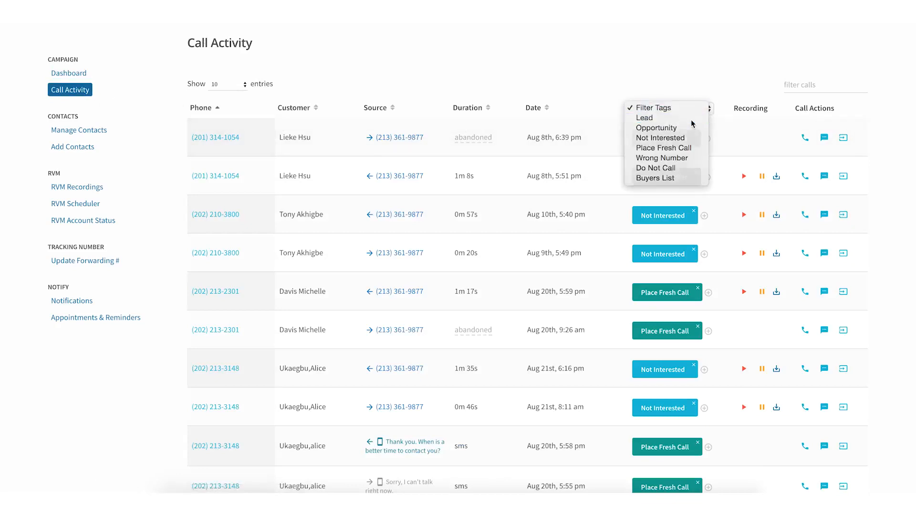
click(645, 117)
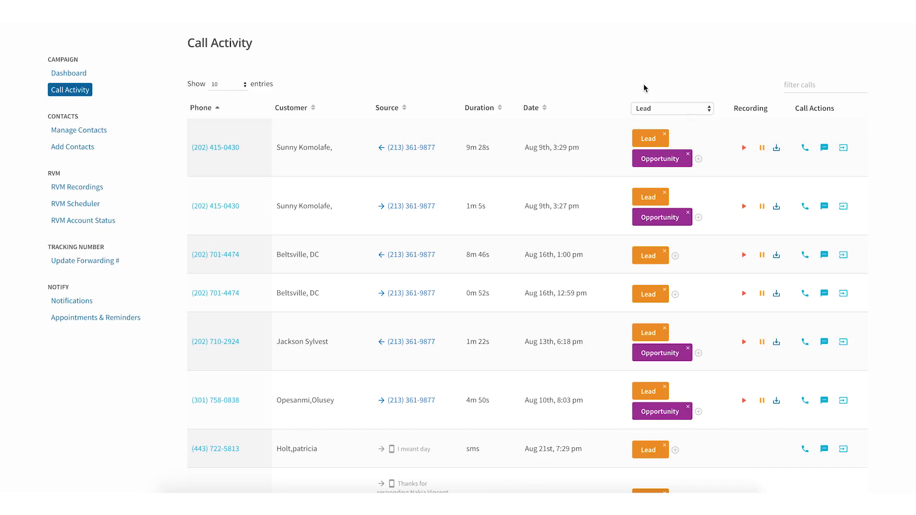
mouse_move(603, 98)
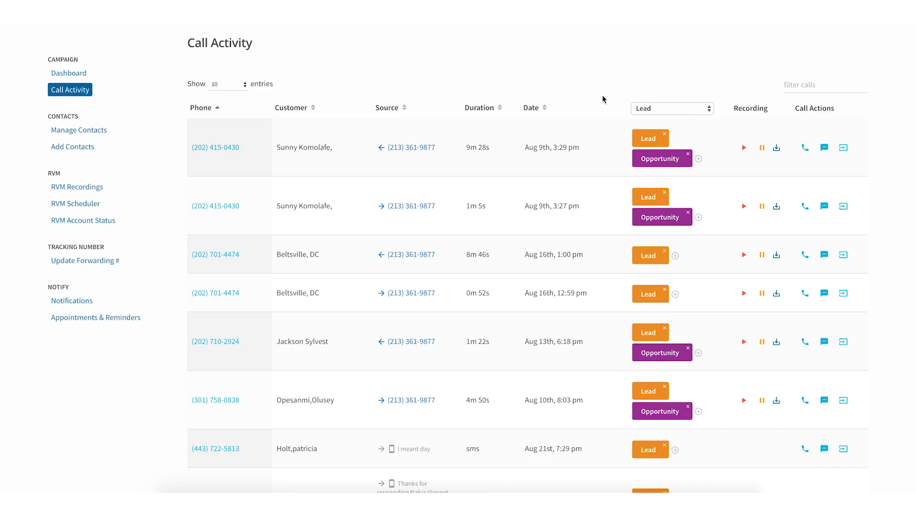
scroll(down, 3)
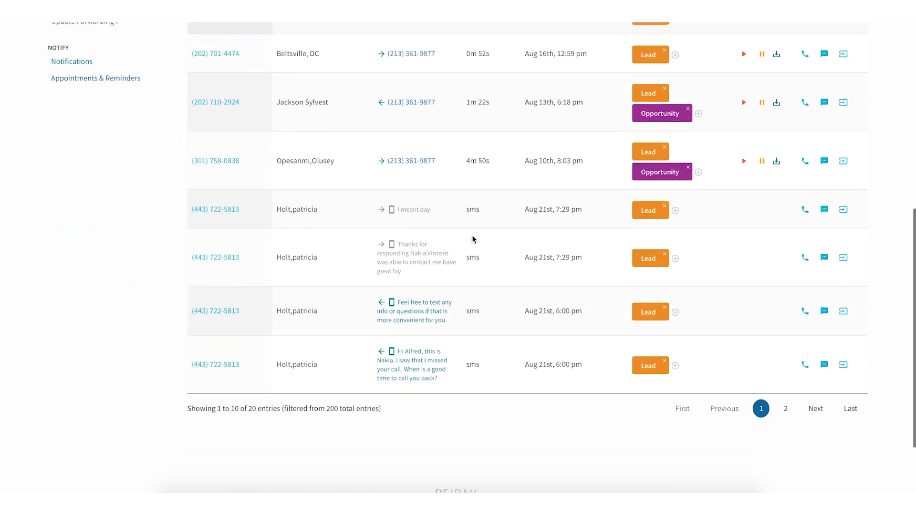
scroll(up, 3)
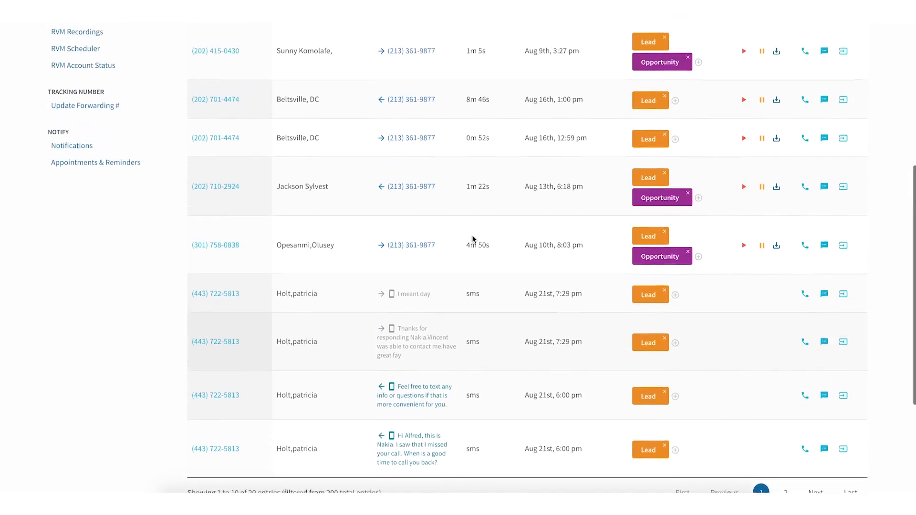
scroll(up, 3)
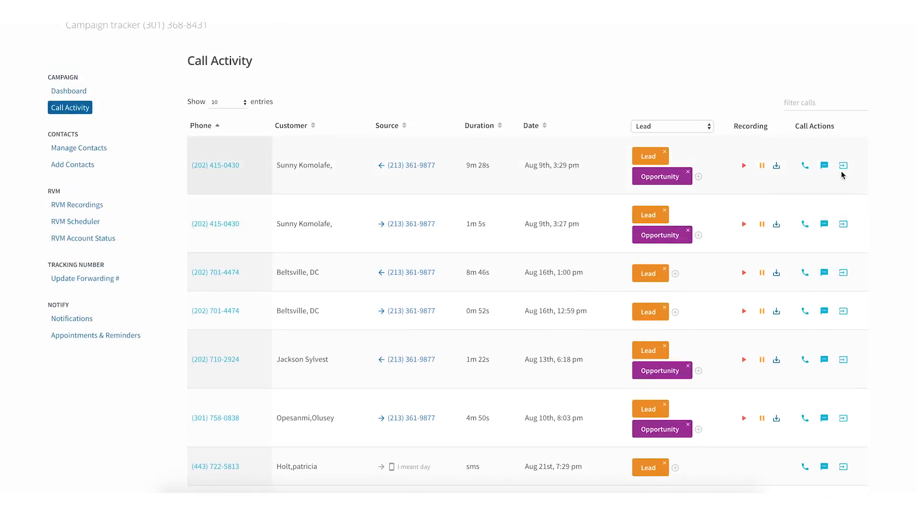
View the first Lead call's detail page down through its map, tags, contact info and notes
click(843, 165)
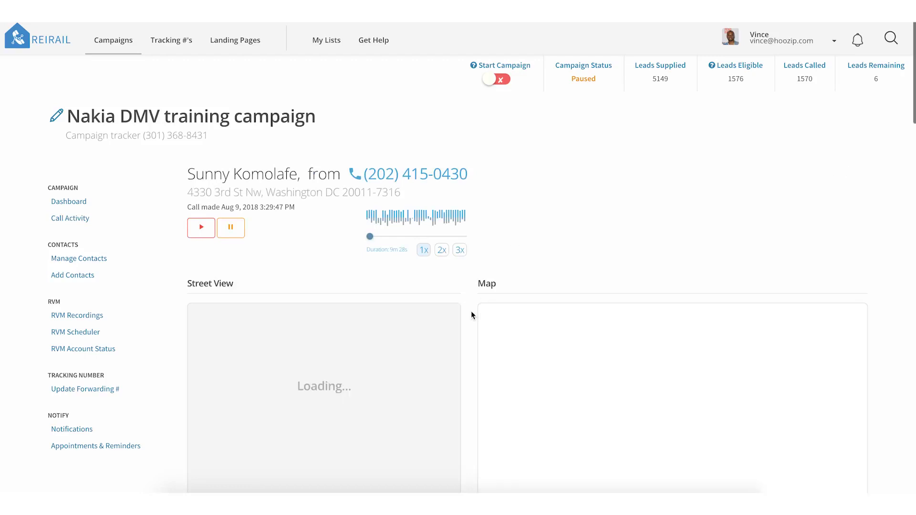
scroll(down, 3)
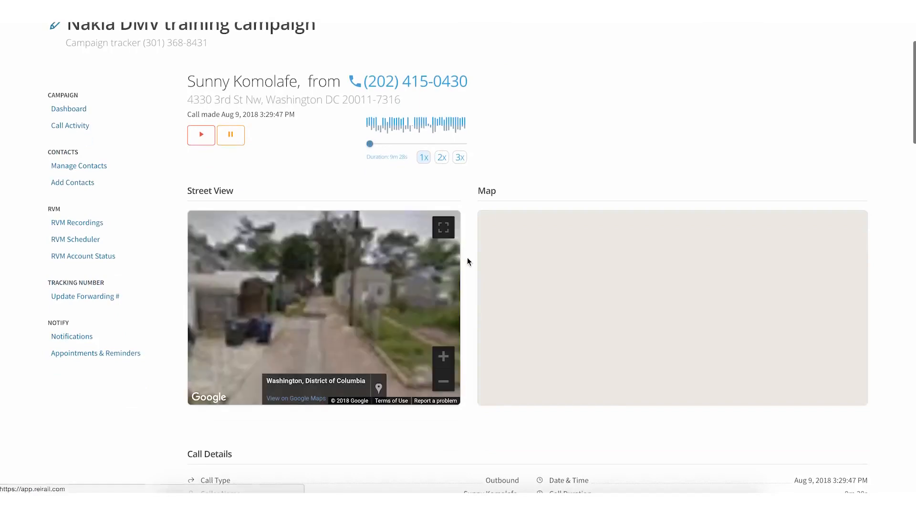
scroll(down, 3)
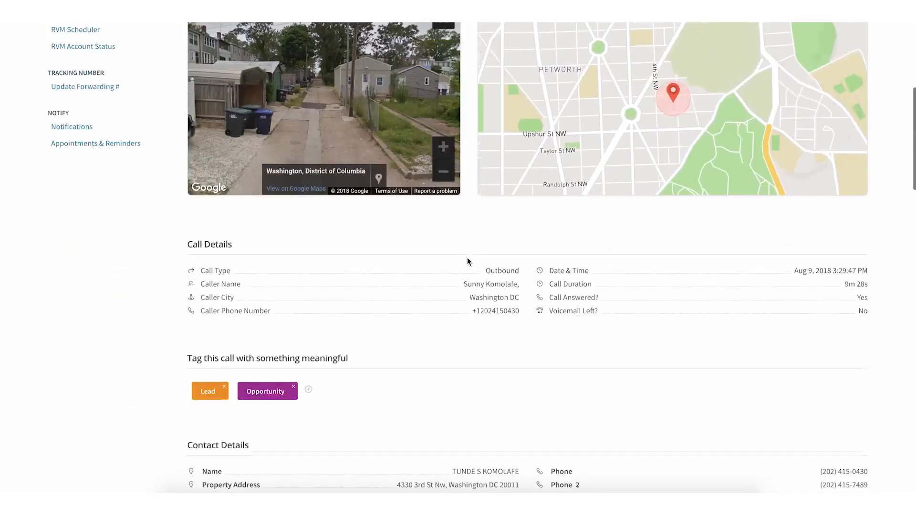
scroll(down, 3)
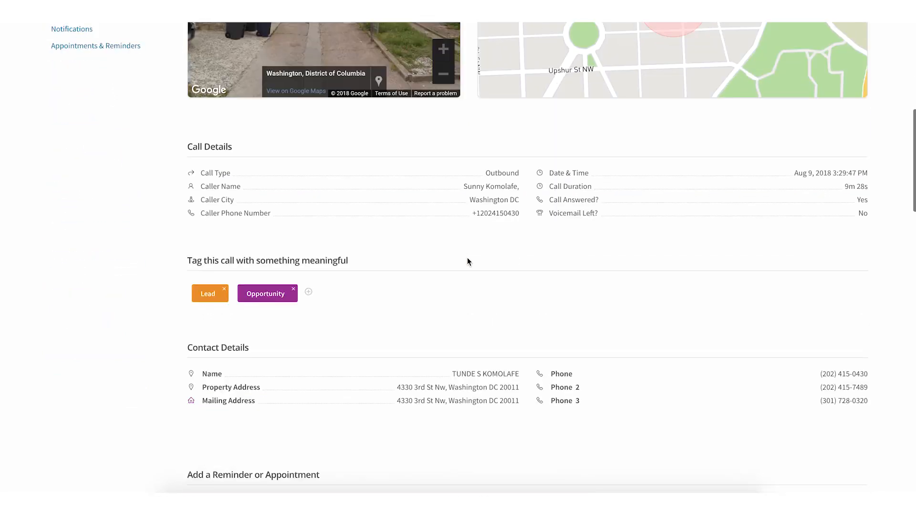
scroll(down, 3)
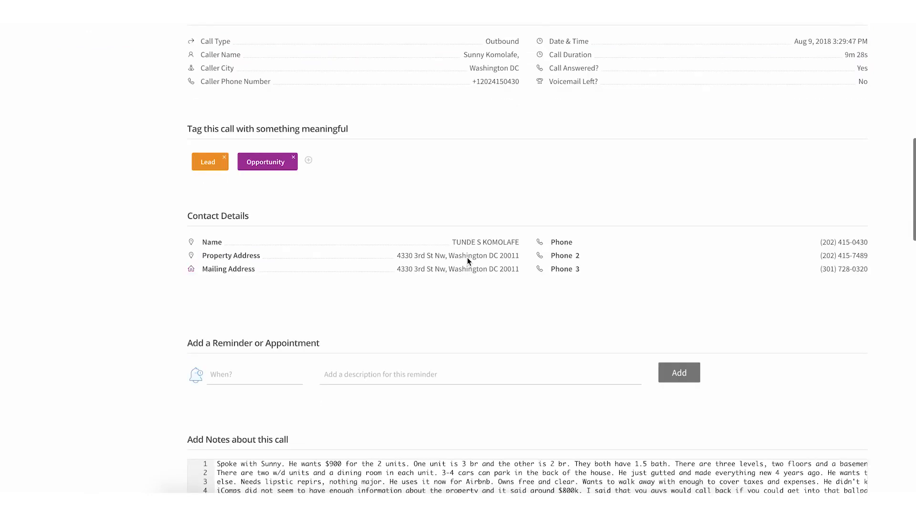
scroll(down, 3)
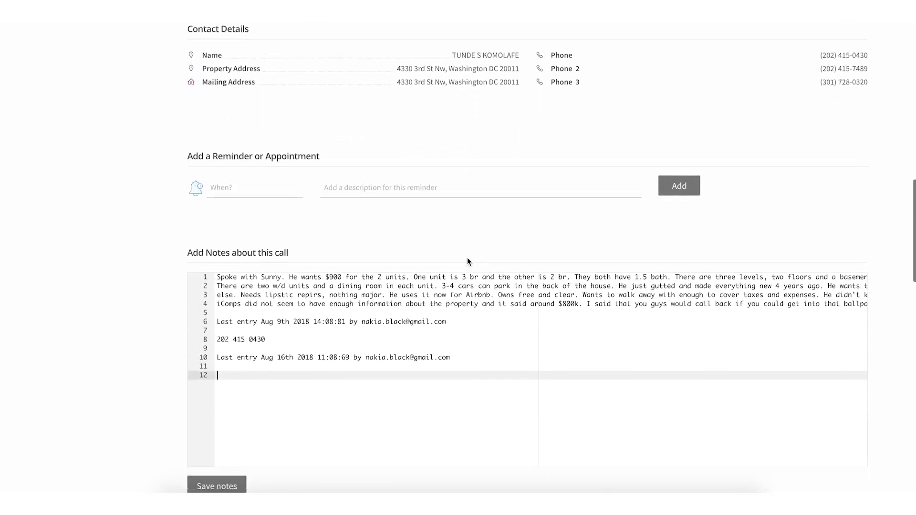
scroll(down, 3)
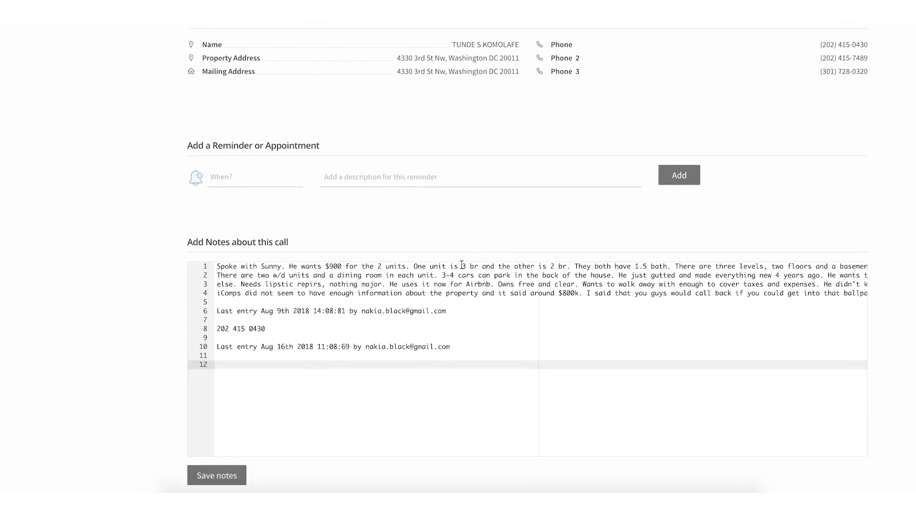
scroll(down, 3)
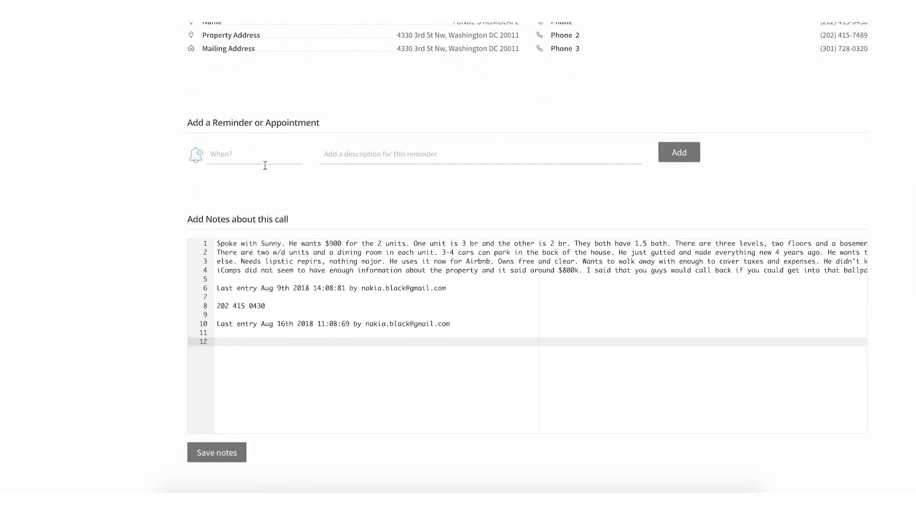
scroll(down, 3)
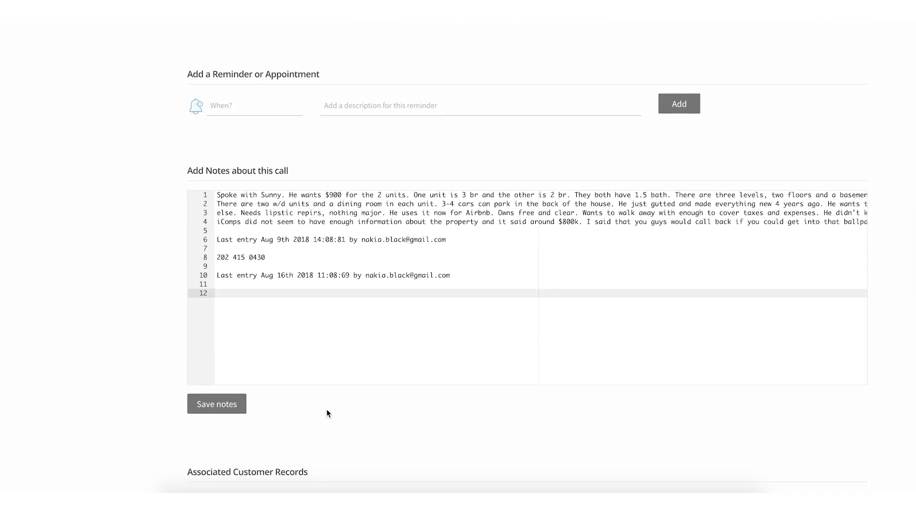
scroll(down, 3)
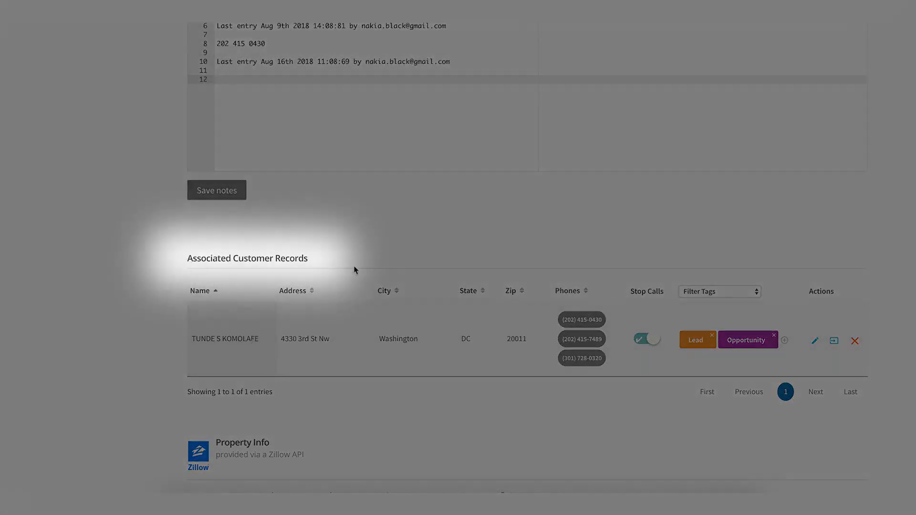
mouse_move(834, 341)
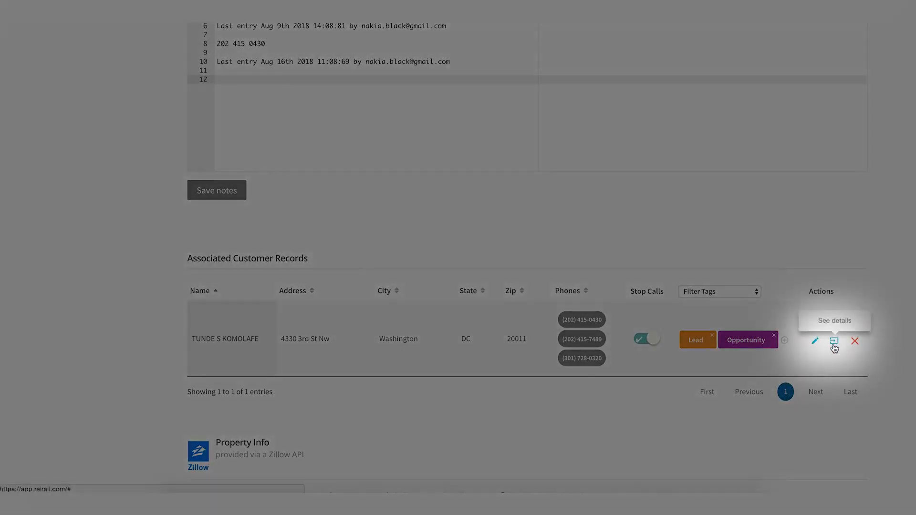
scroll(down, 3)
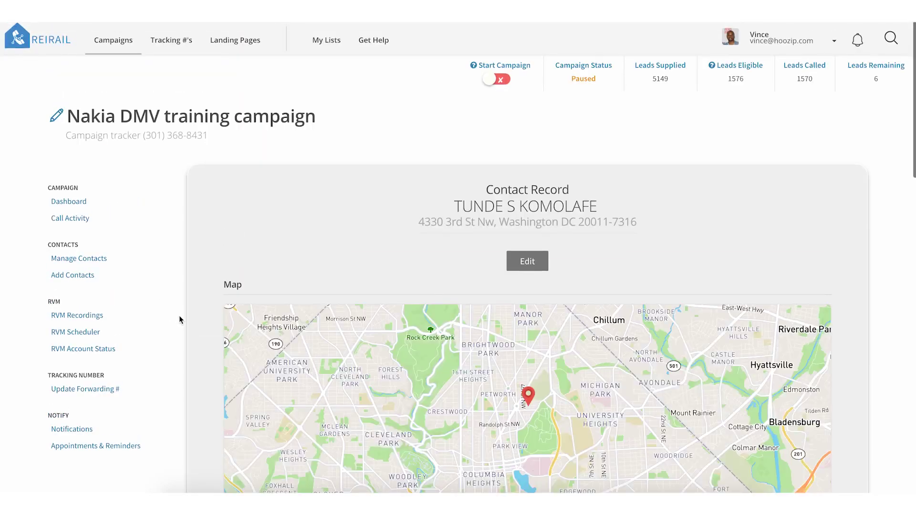
double_click(527, 396)
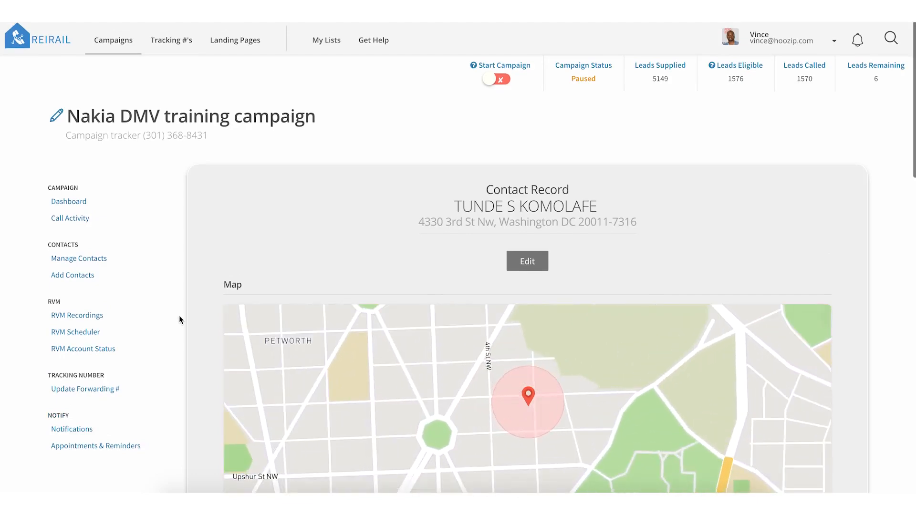
scroll(down, 3)
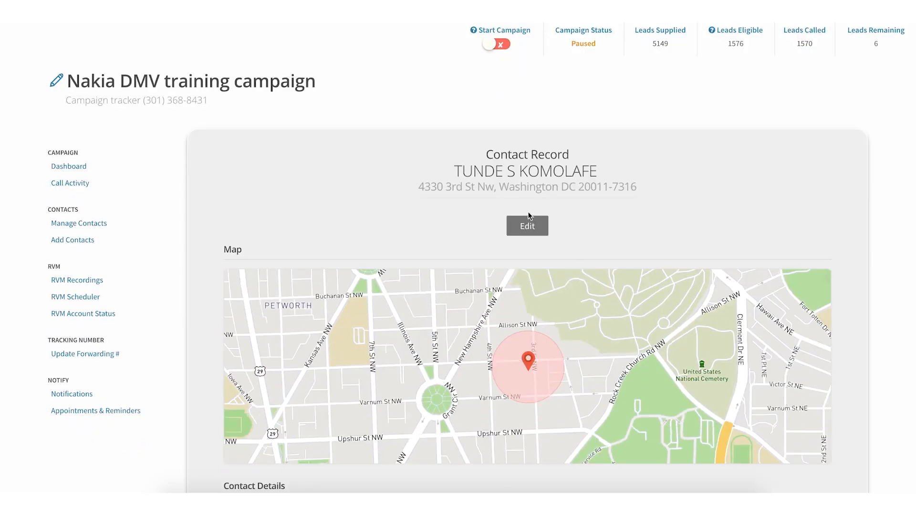
click(527, 225)
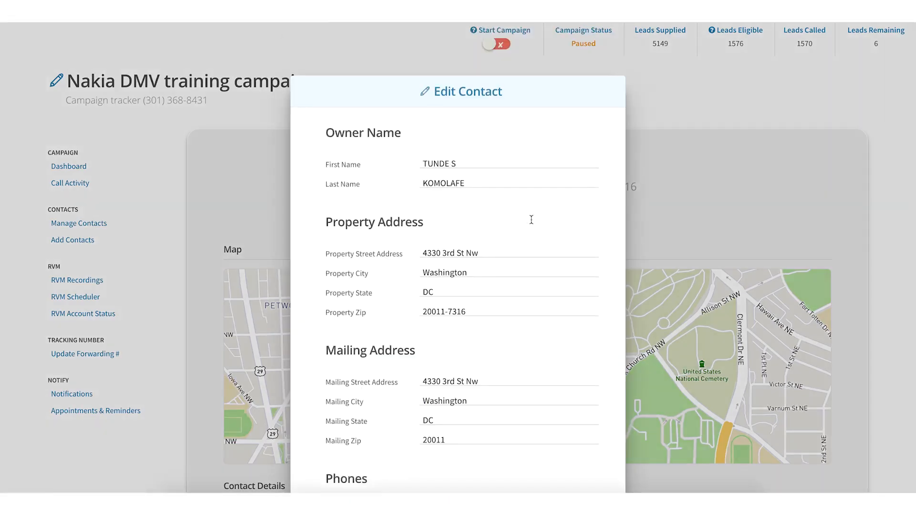
mouse_move(522, 263)
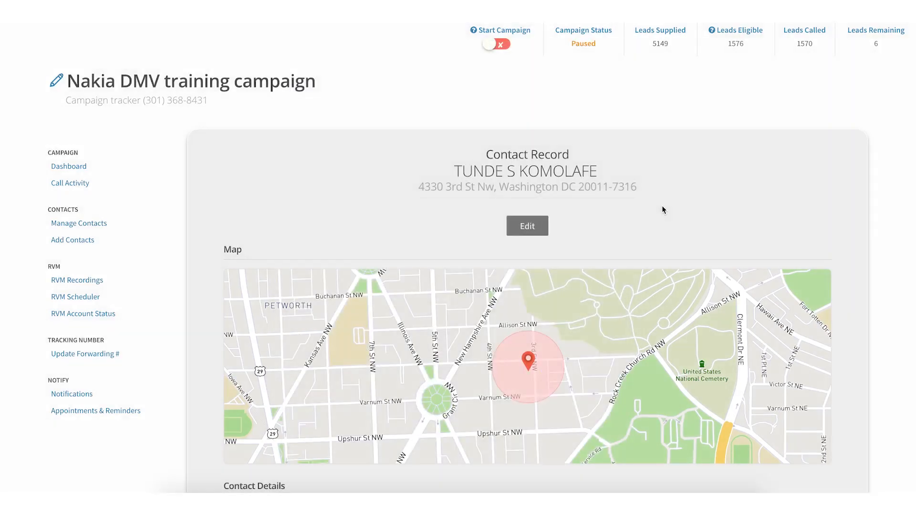
mouse_move(92, 195)
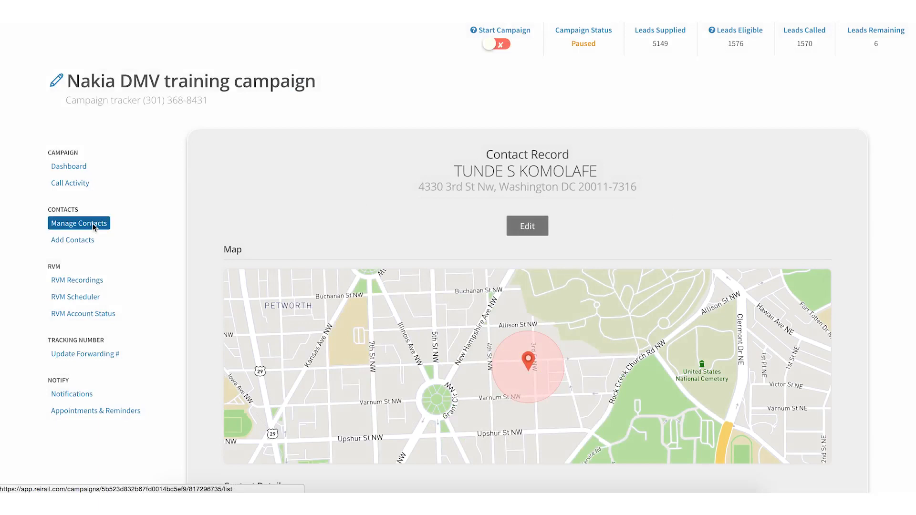
Filter the Manage Contacts list to the Lead tag, showing 6 contacts
click(70, 182)
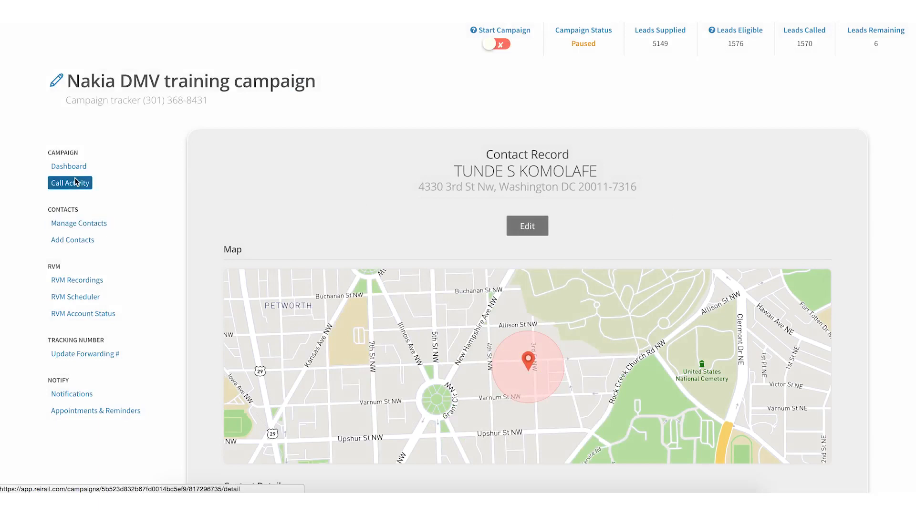
click(79, 222)
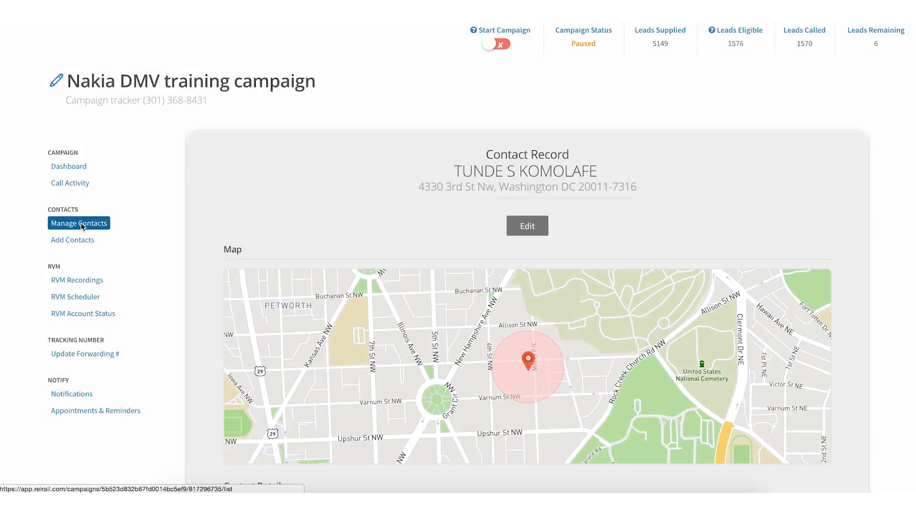
click(79, 223)
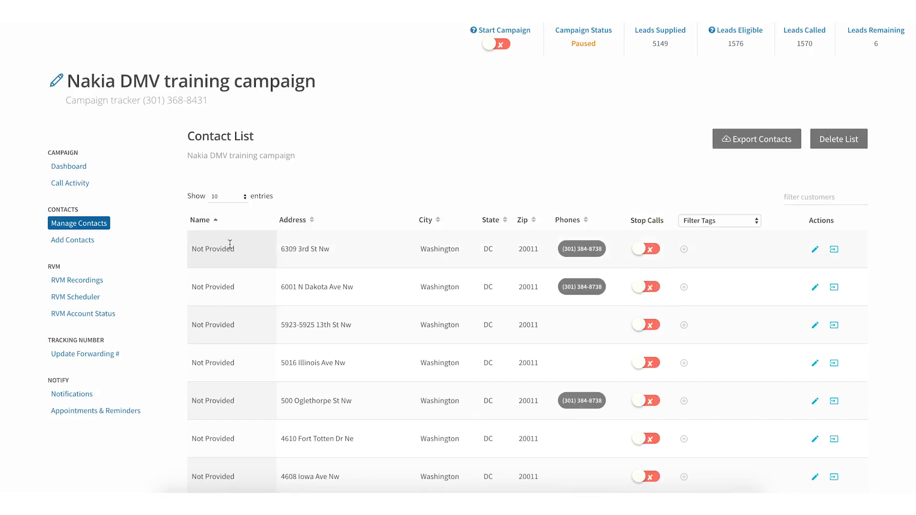
mouse_move(475, 243)
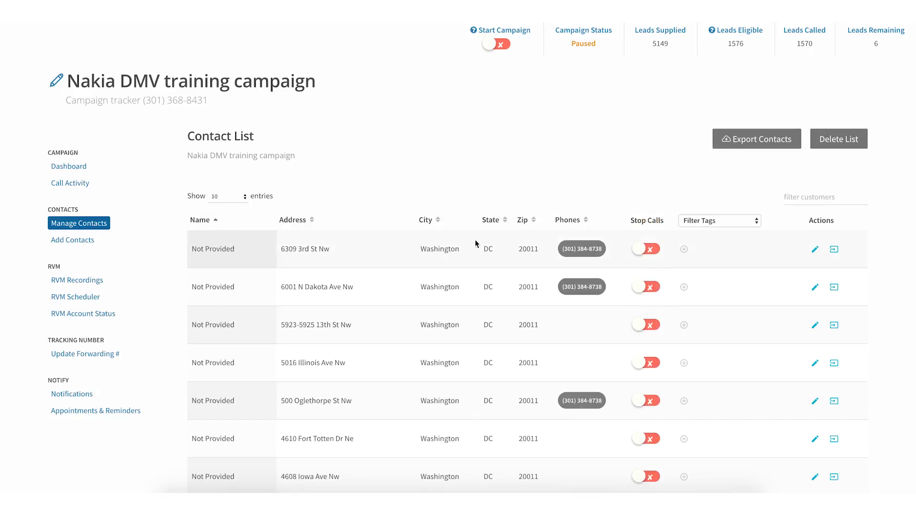
click(720, 221)
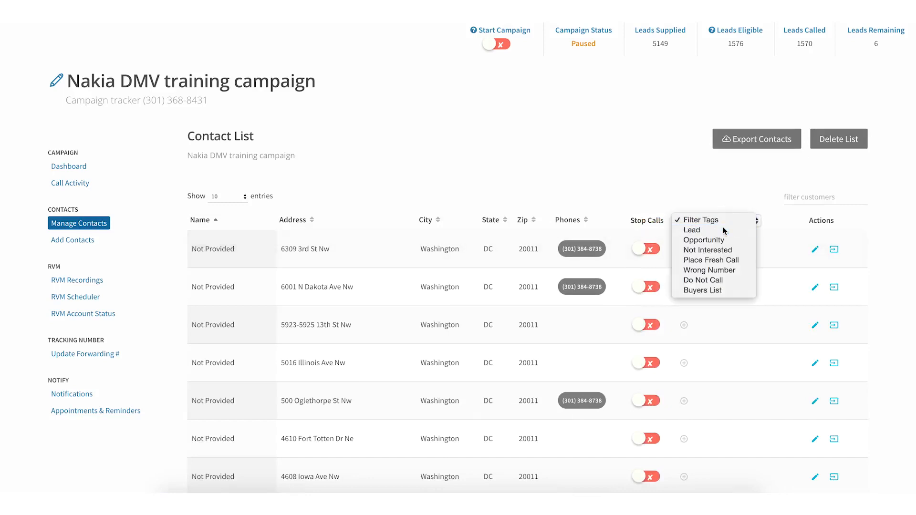
click(691, 230)
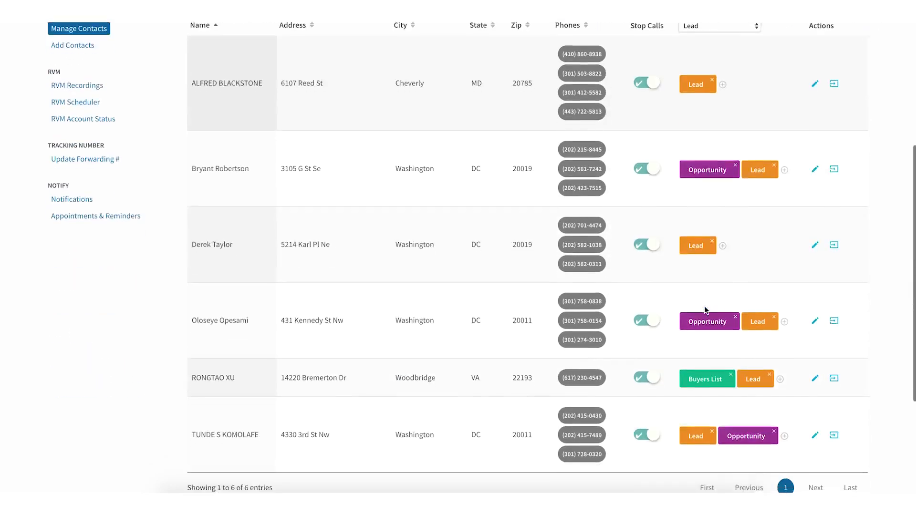
scroll(down, 3)
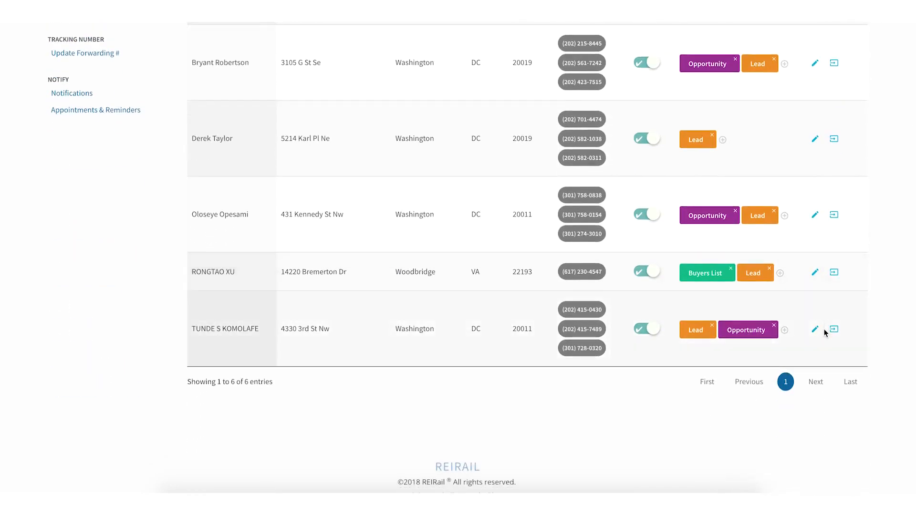
click(835, 329)
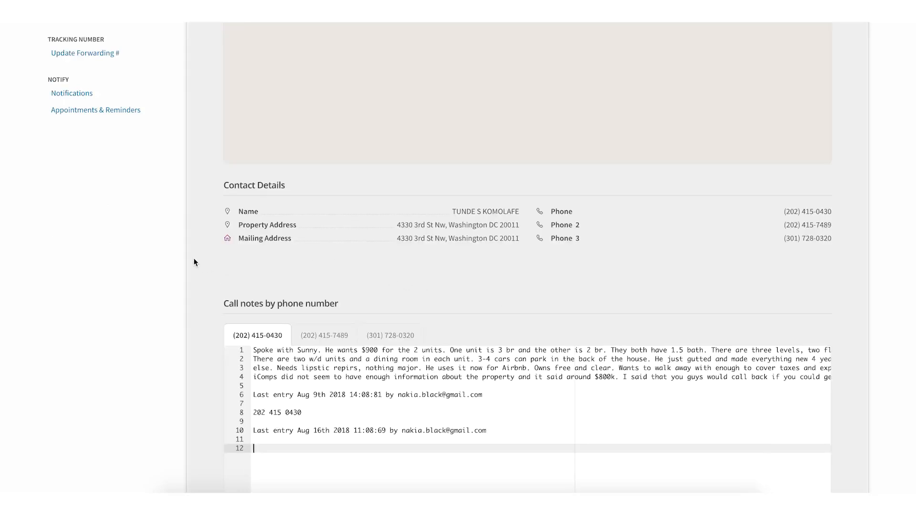
scroll(up, 3)
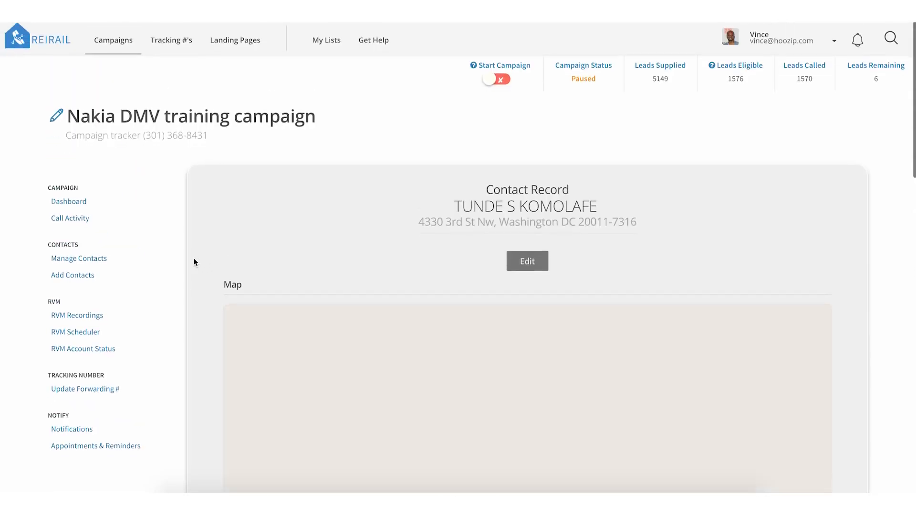
scroll(down, 3)
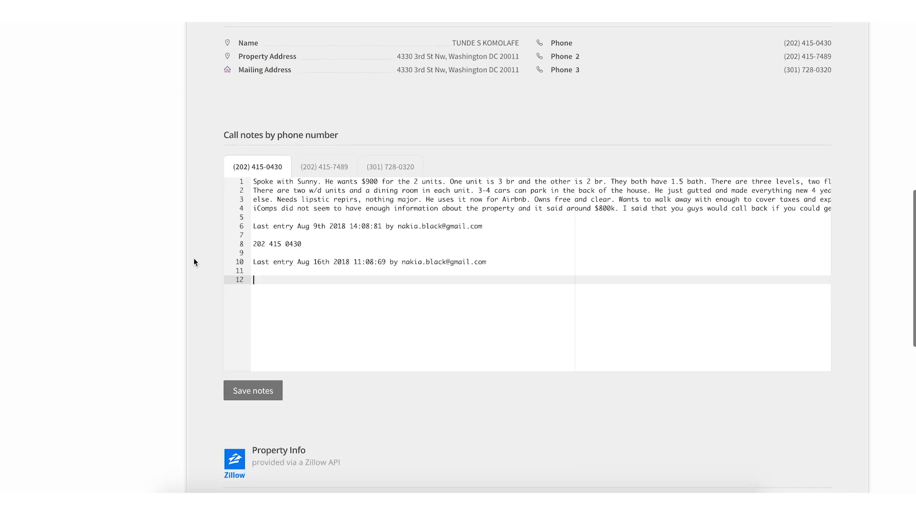
scroll(down, 3)
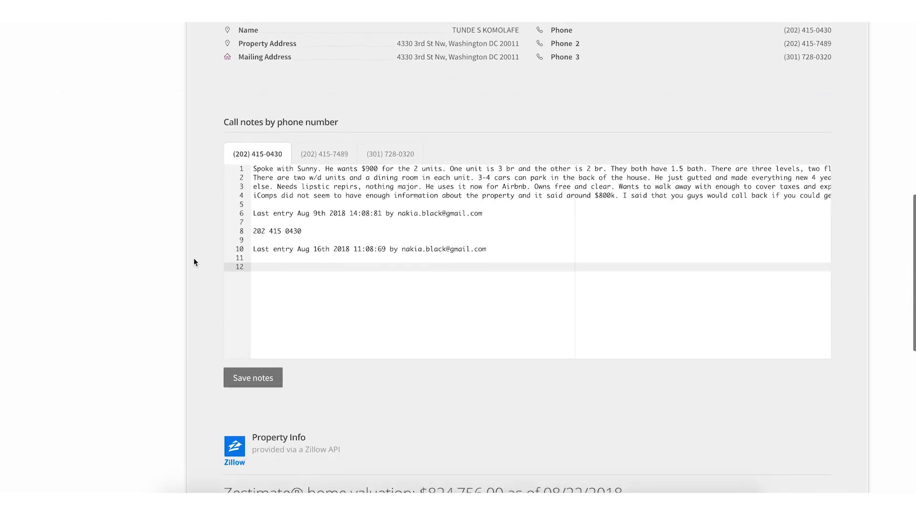